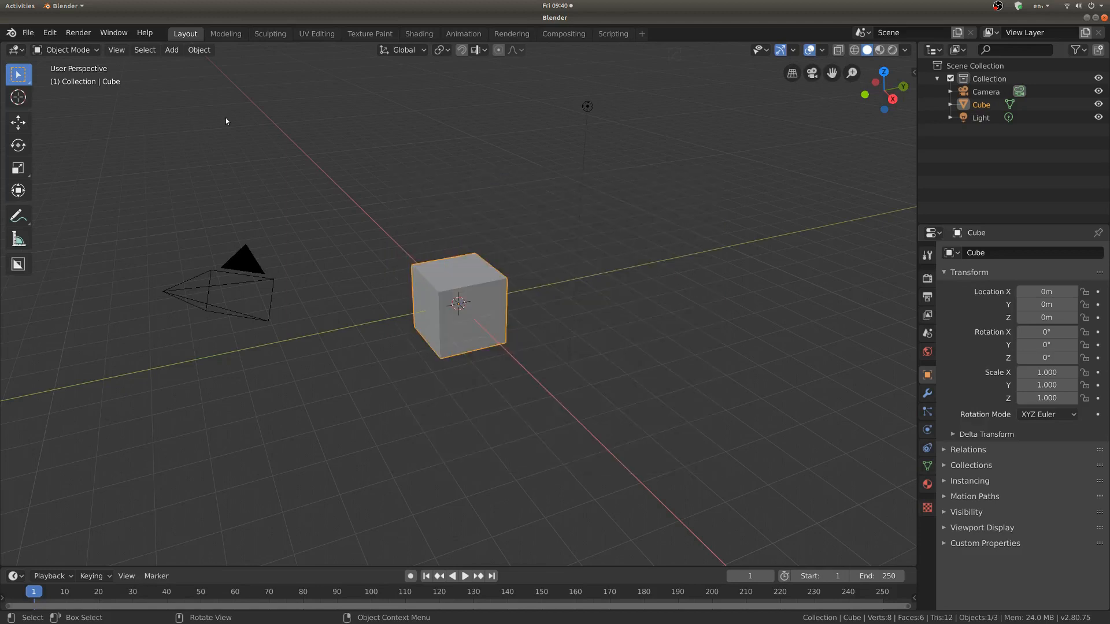
- Show the interaction mode list for the cube, Object Mode through Texture Paint
{"action": "left_click", "coordinate": [64, 50]}
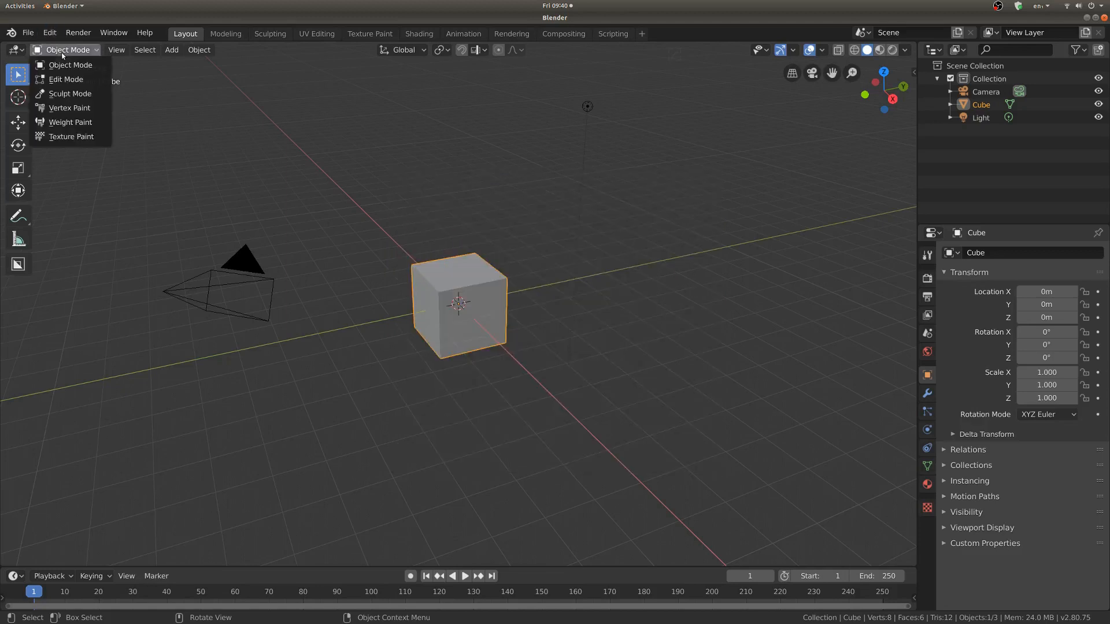
{"action": "mouse_move", "coordinate": [72, 136]}
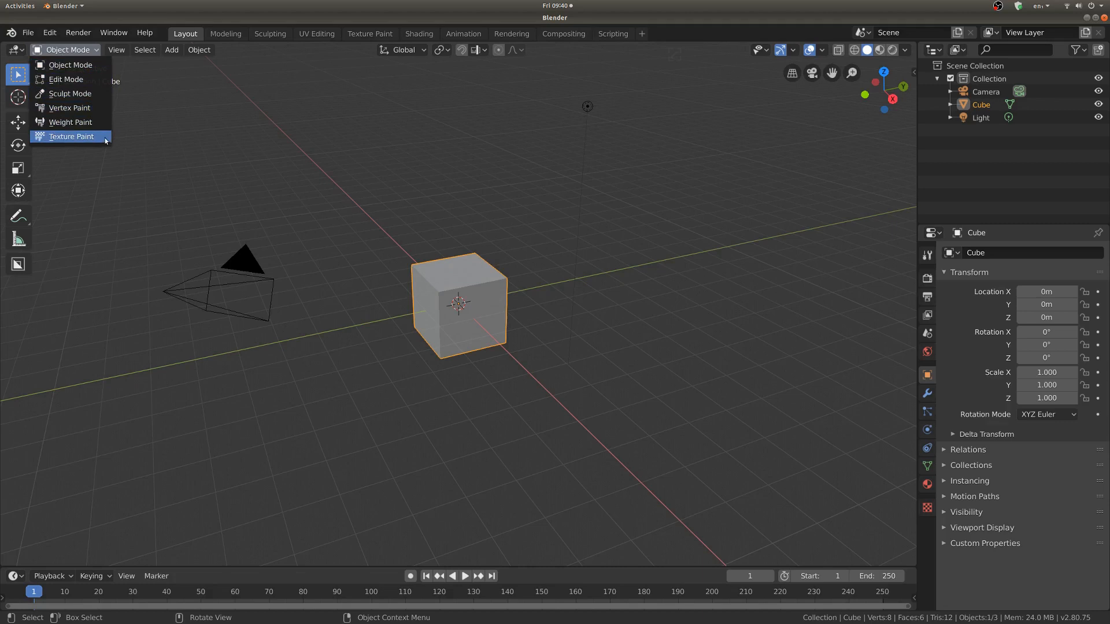
{"action": "mouse_move", "coordinate": [70, 65]}
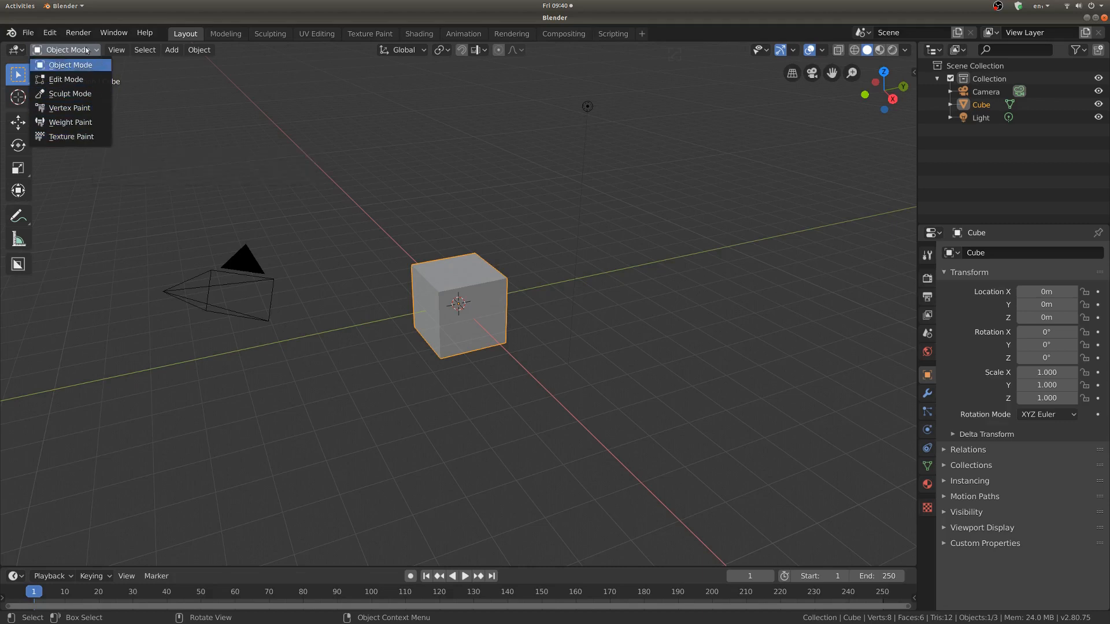
{"action": "mouse_move", "coordinate": [135, 140]}
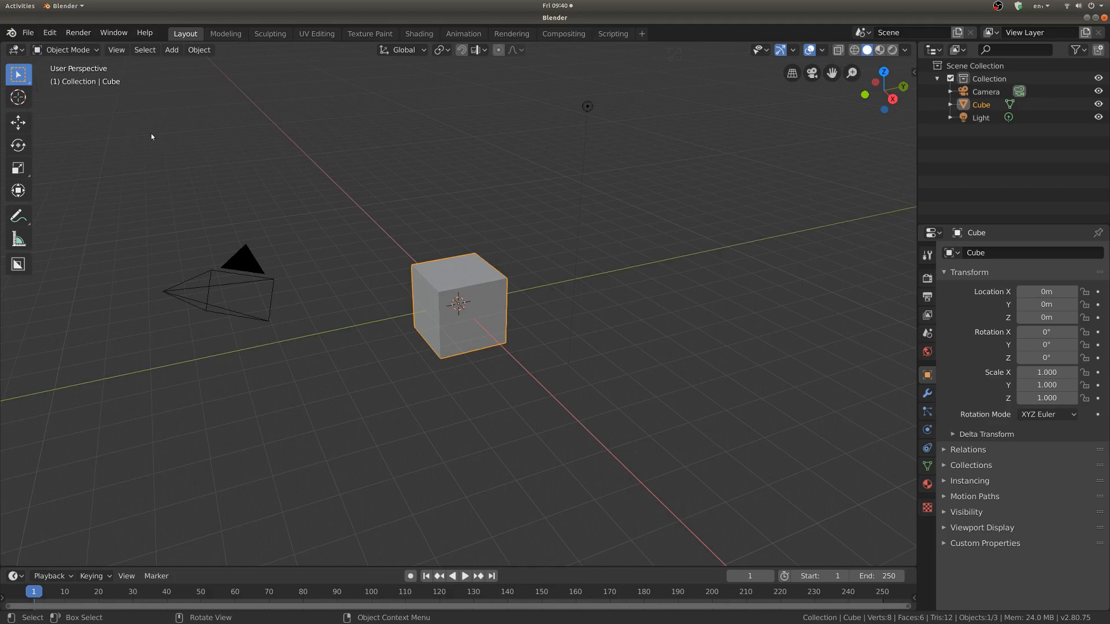
{"action": "mouse_move", "coordinate": [536, 229]}
{"action": "type", "text": "pie"}
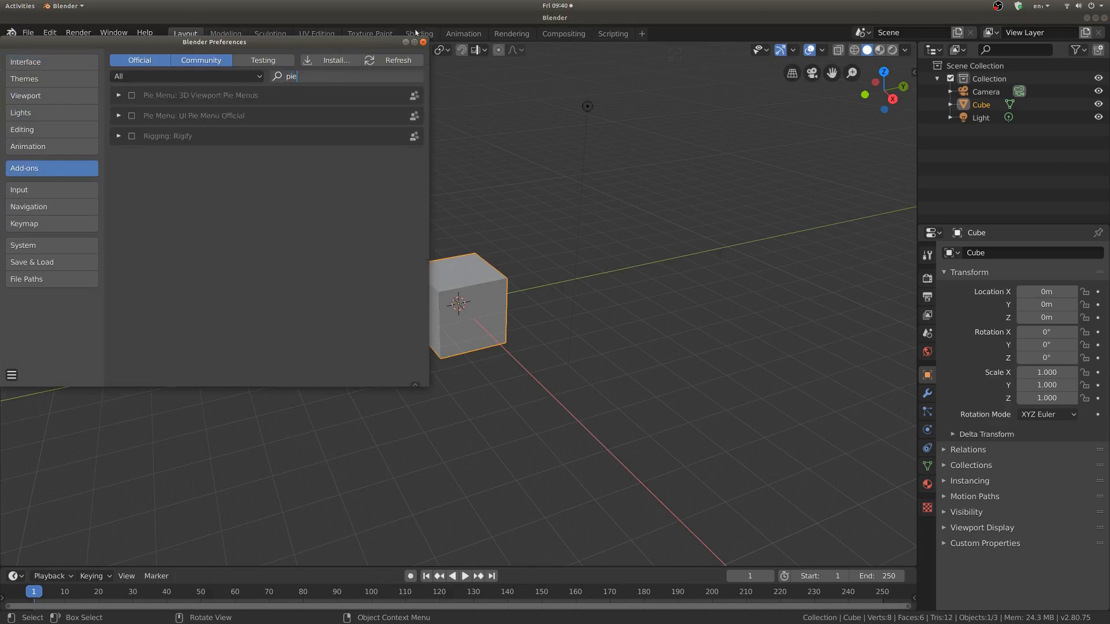
{"action": "left_click", "coordinate": [423, 42]}
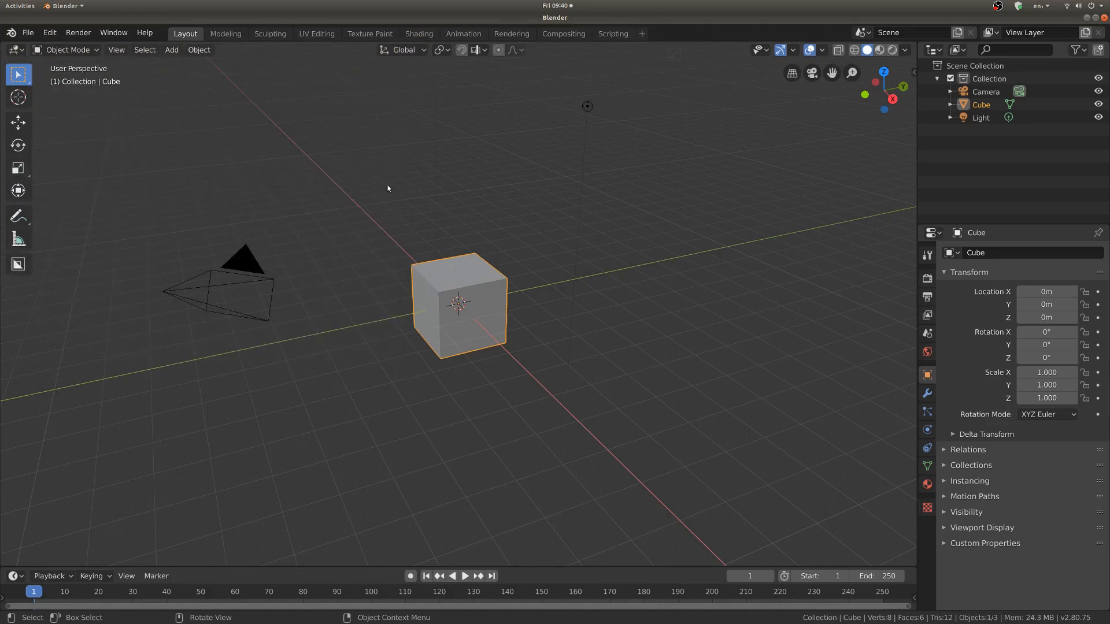